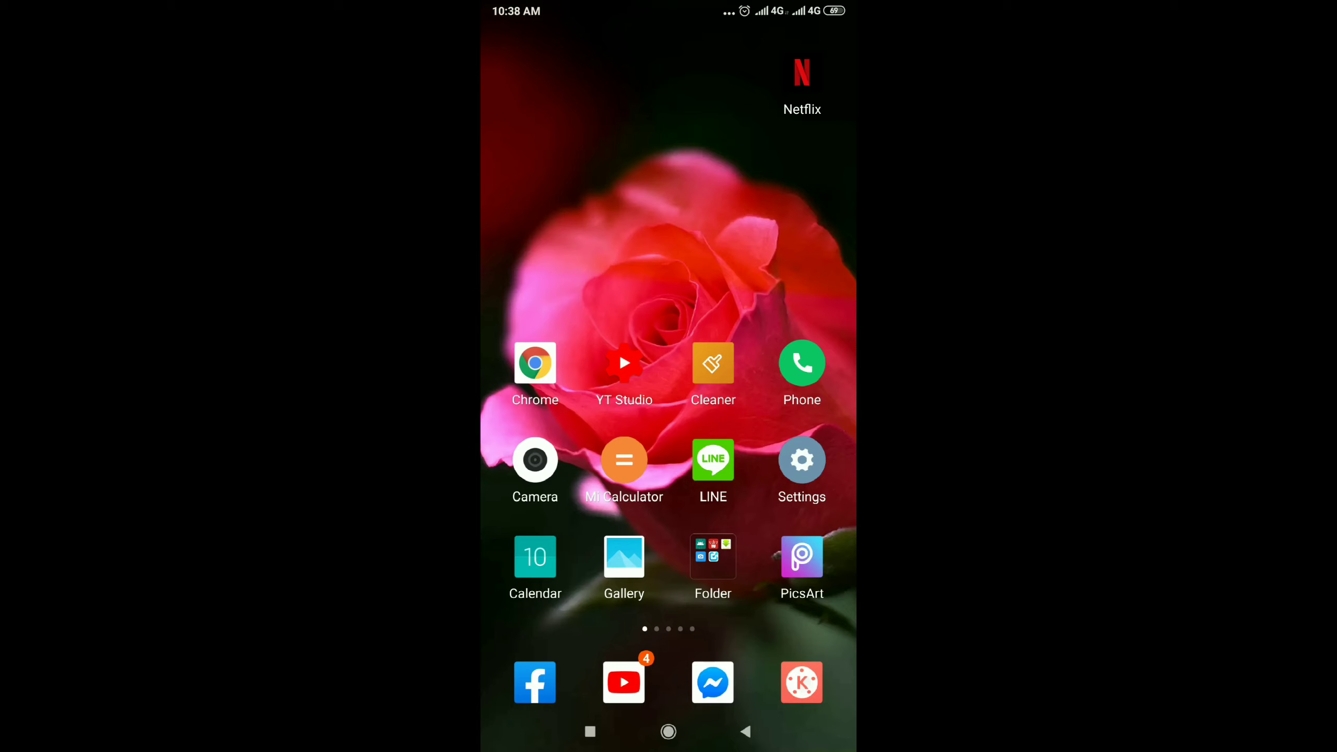
# Step: Launch Chrome and load the desktop YouTube dashboard from the 'desktop youtube' search result
pyautogui.click(535, 364)
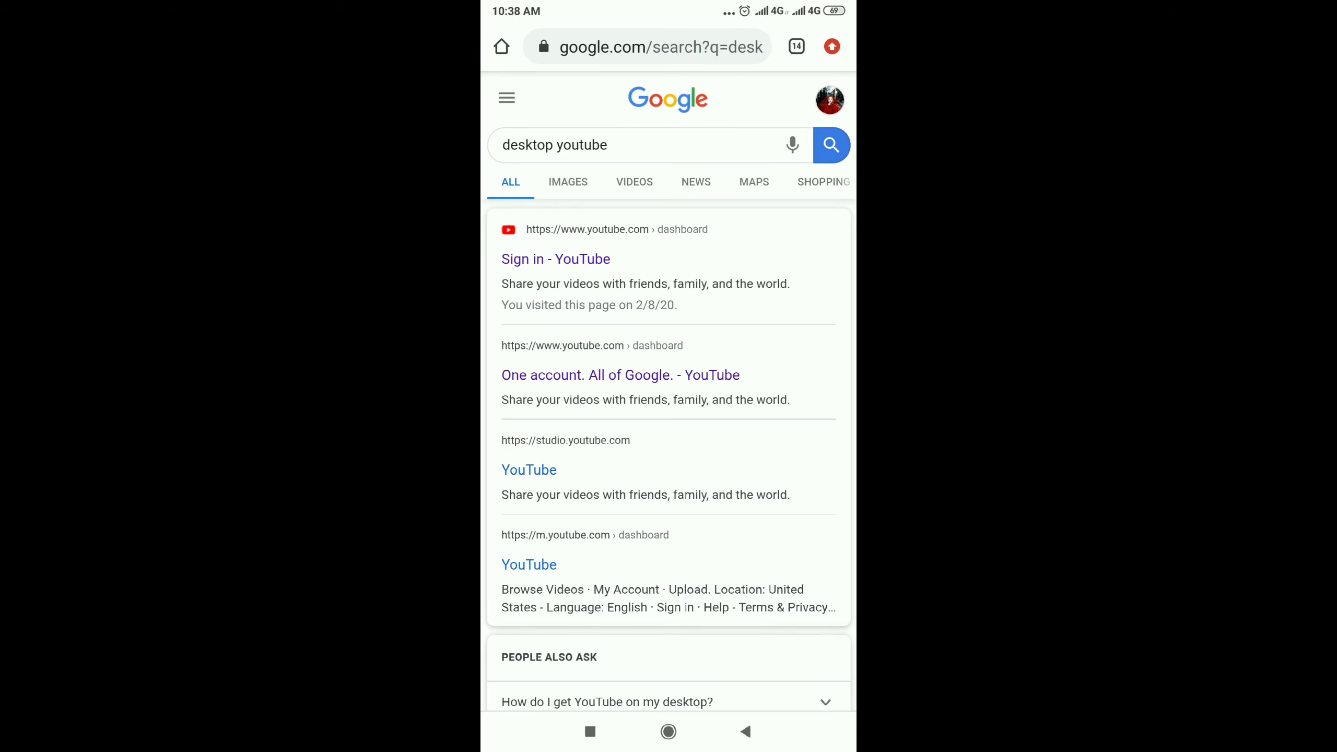
pyautogui.click(596, 144)
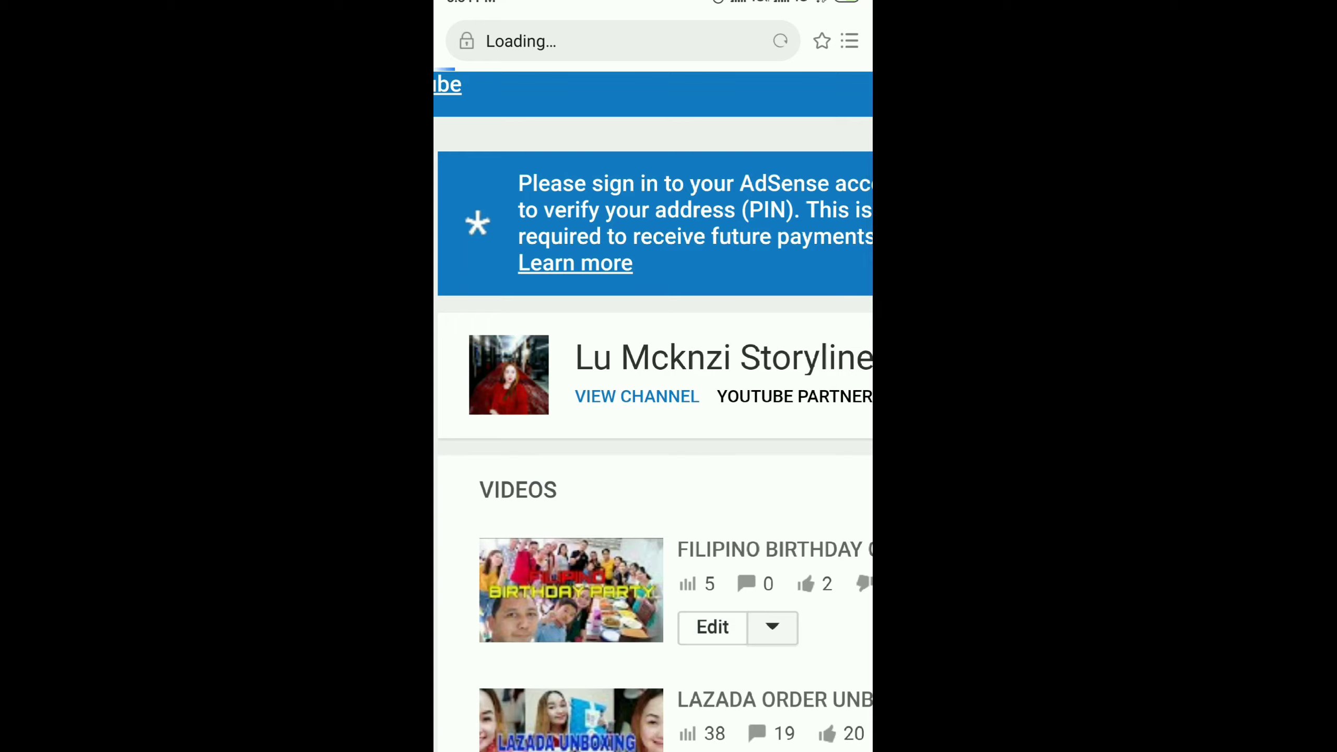
# Step: Edit the FILIPINO BIRTHDAY CELEBRATION | THAILAND video and show its Monetisation settings
pyautogui.click(711, 628)
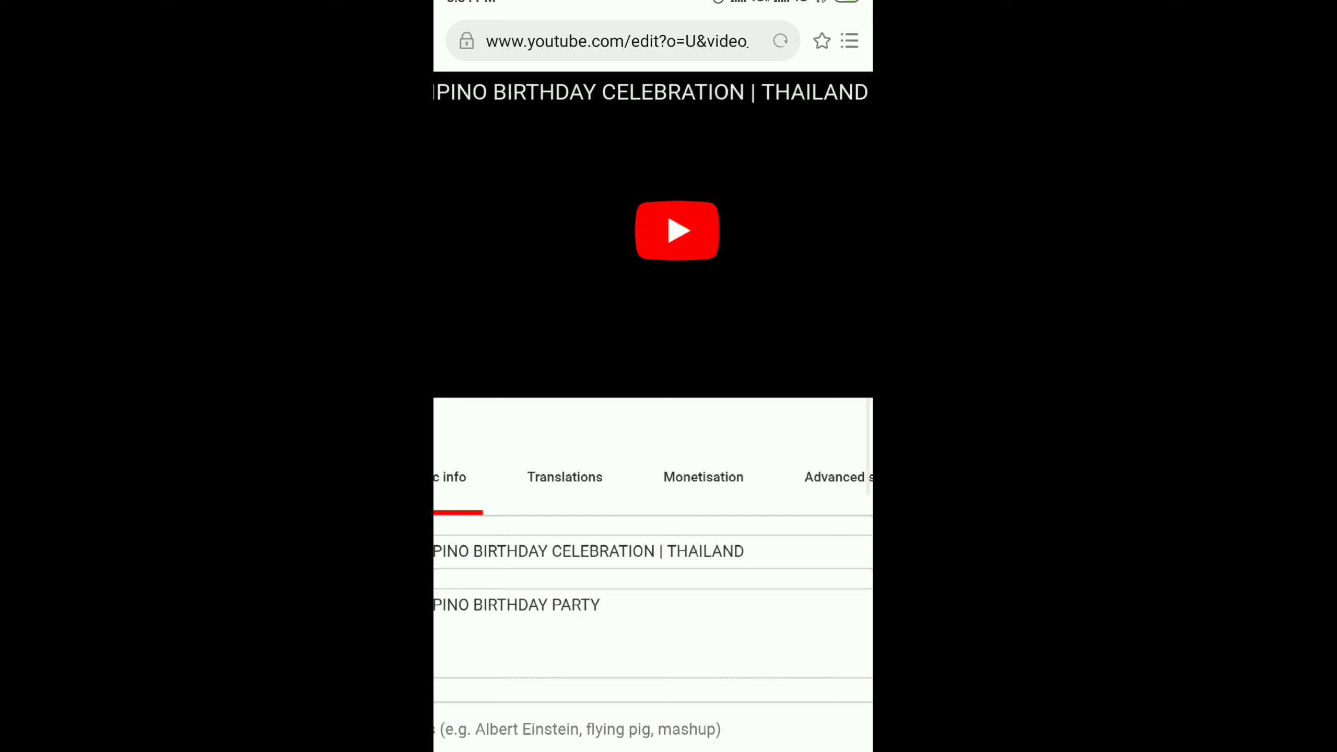
pyautogui.click(703, 477)
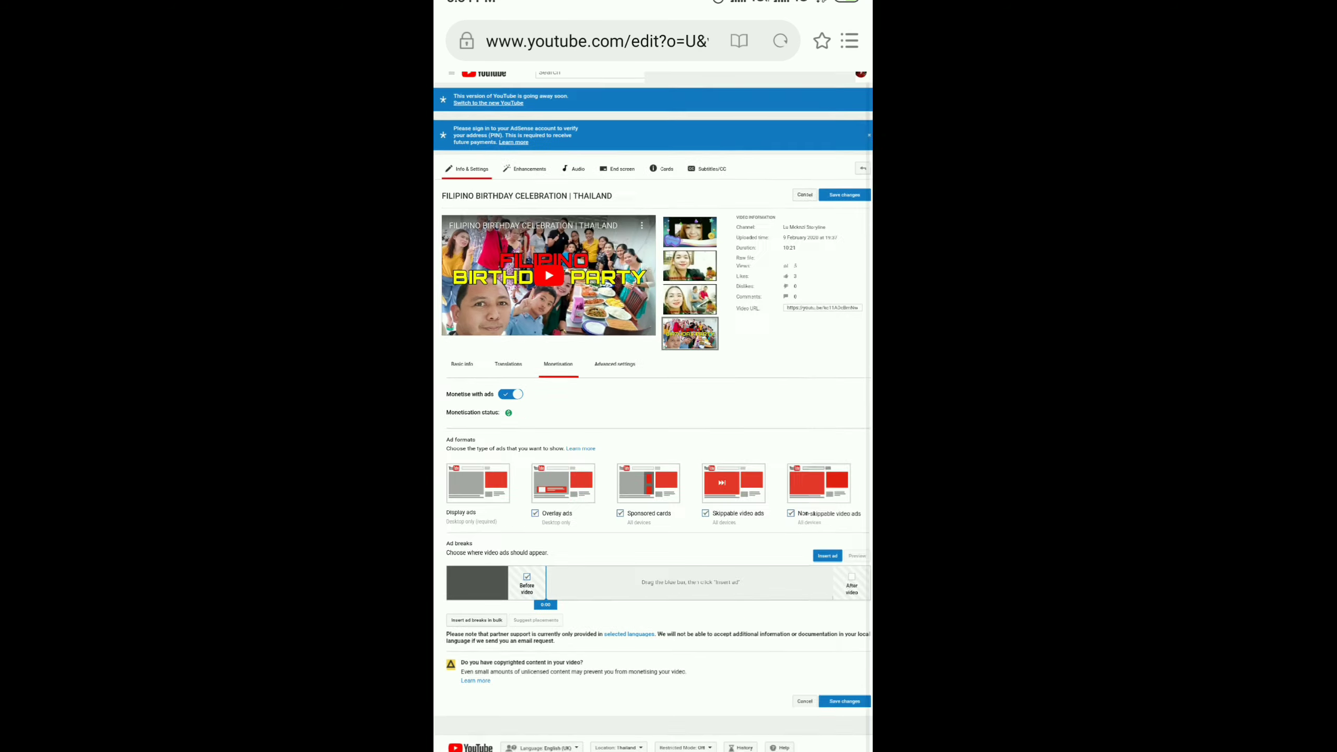
# Step: Scroll the Monetisation tab to the Ad breaks timeline and position the marker at 3:00
pyautogui.scroll(-3)
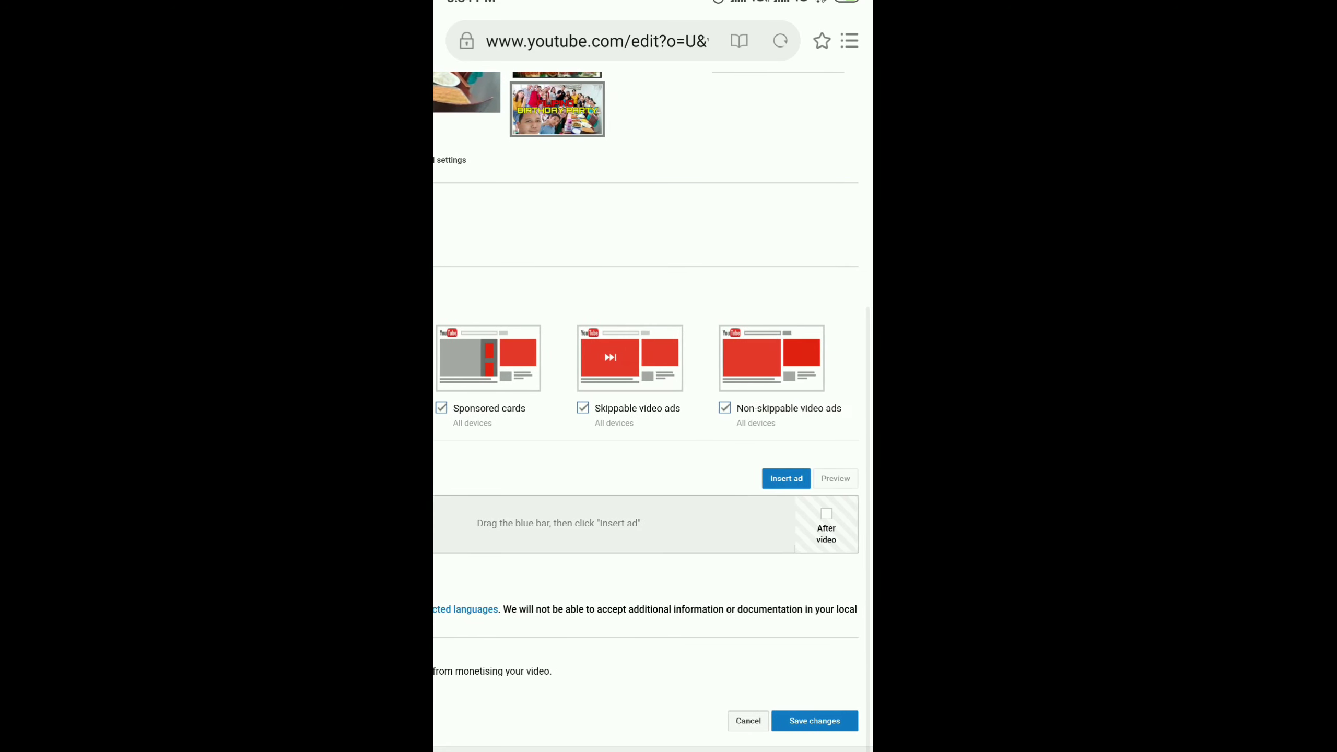
pyautogui.scroll(3)
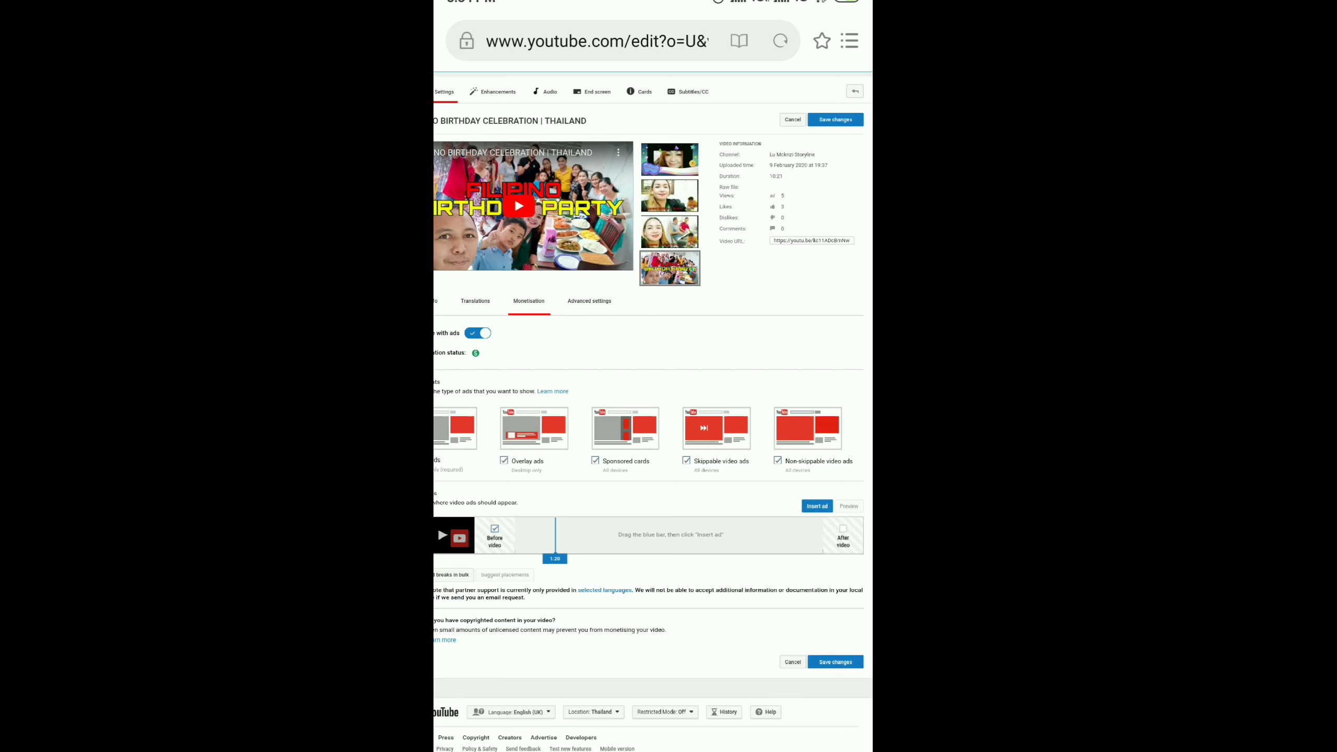
pyautogui.scroll(-3)
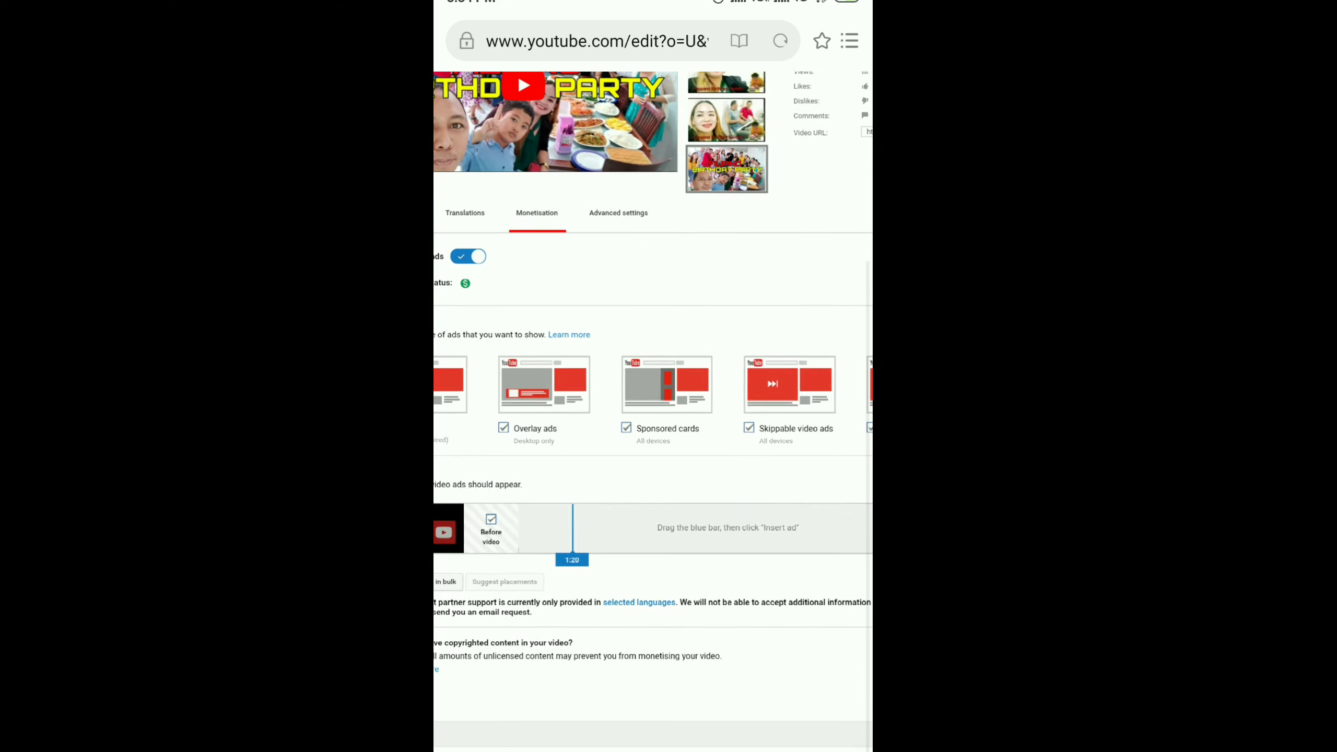
pyautogui.scroll(3)
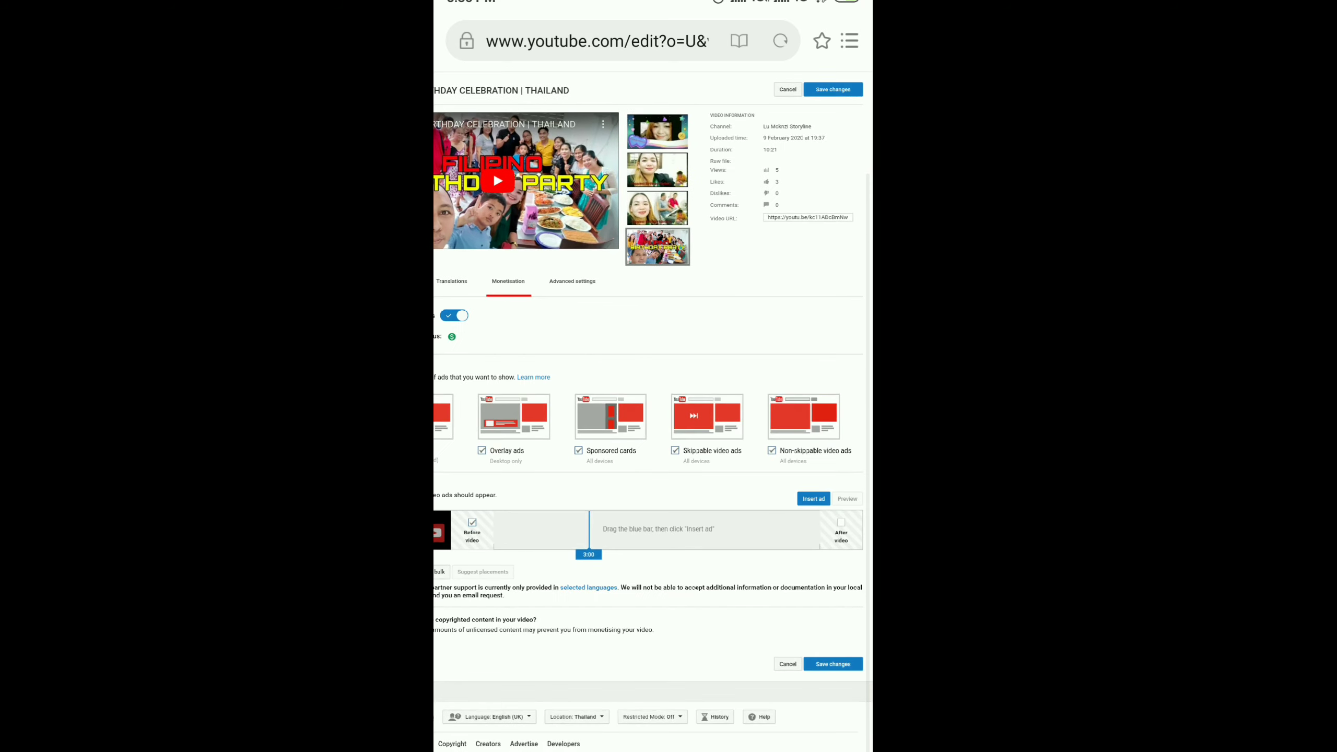
# Step: Insert a mid-roll ad break at 3:00 on the timeline
pyautogui.click(812, 498)
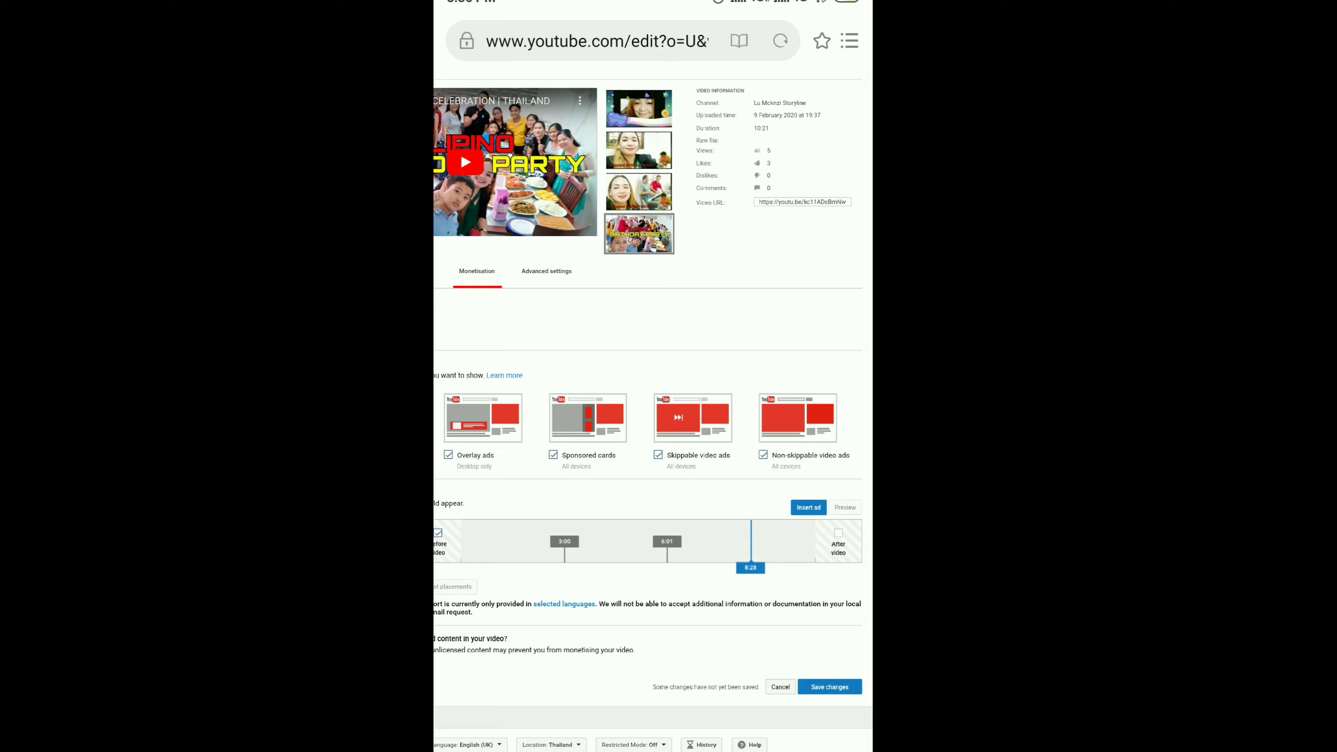
# Step: Insert the mid-roll ad break at 8:28 and save the video's ad-break changes
pyautogui.click(806, 508)
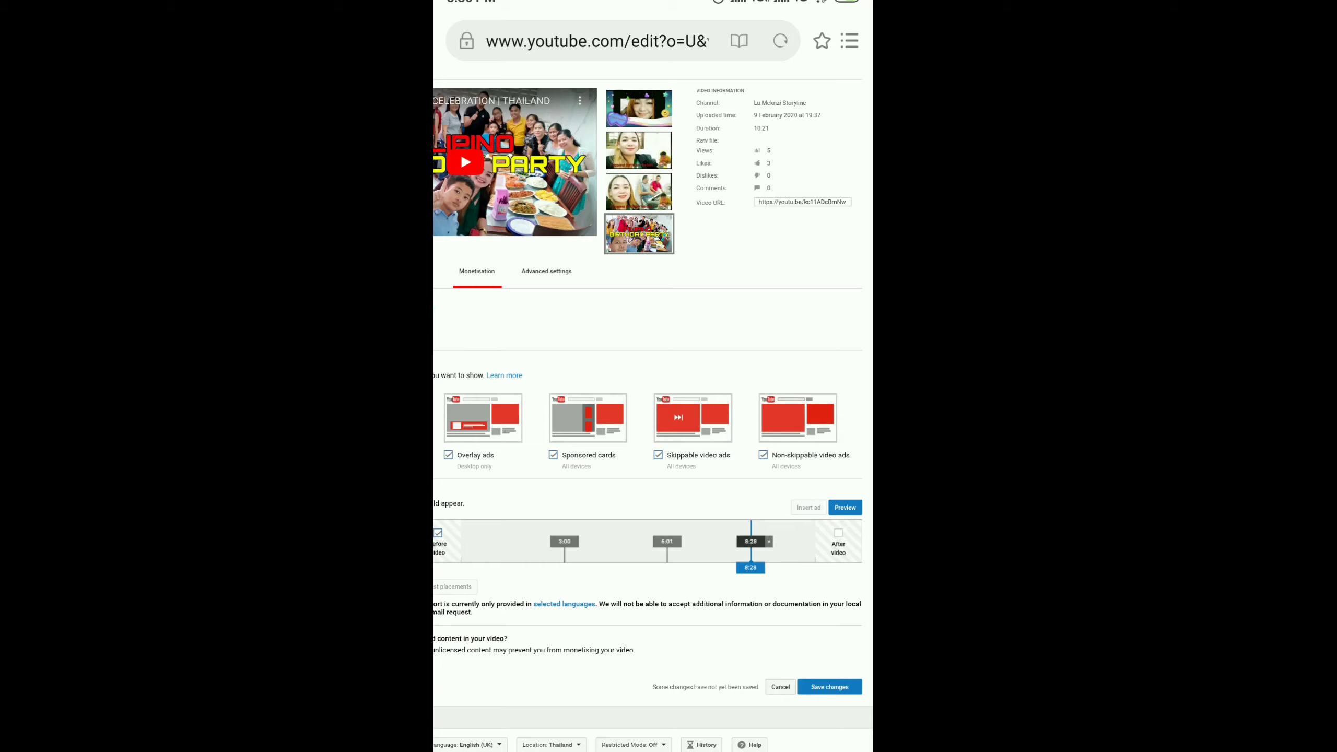
pyautogui.click(838, 531)
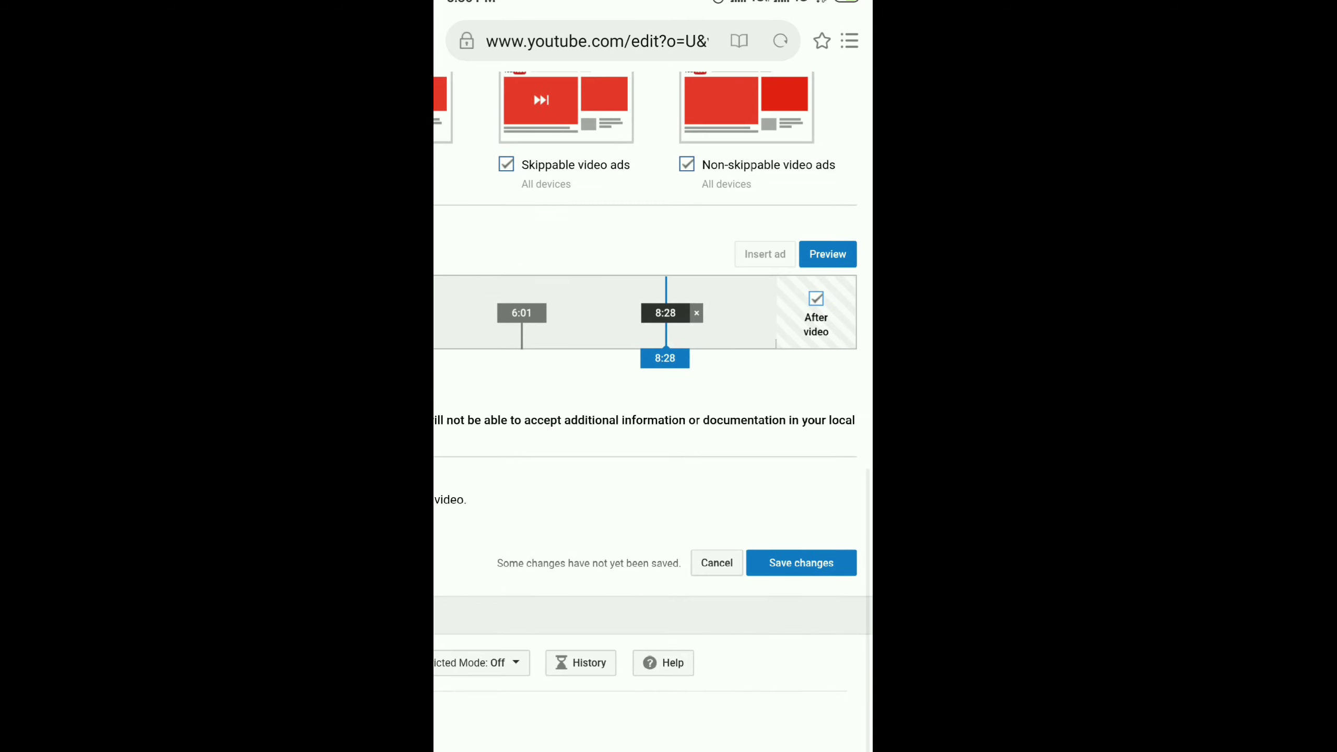
pyautogui.scroll(3)
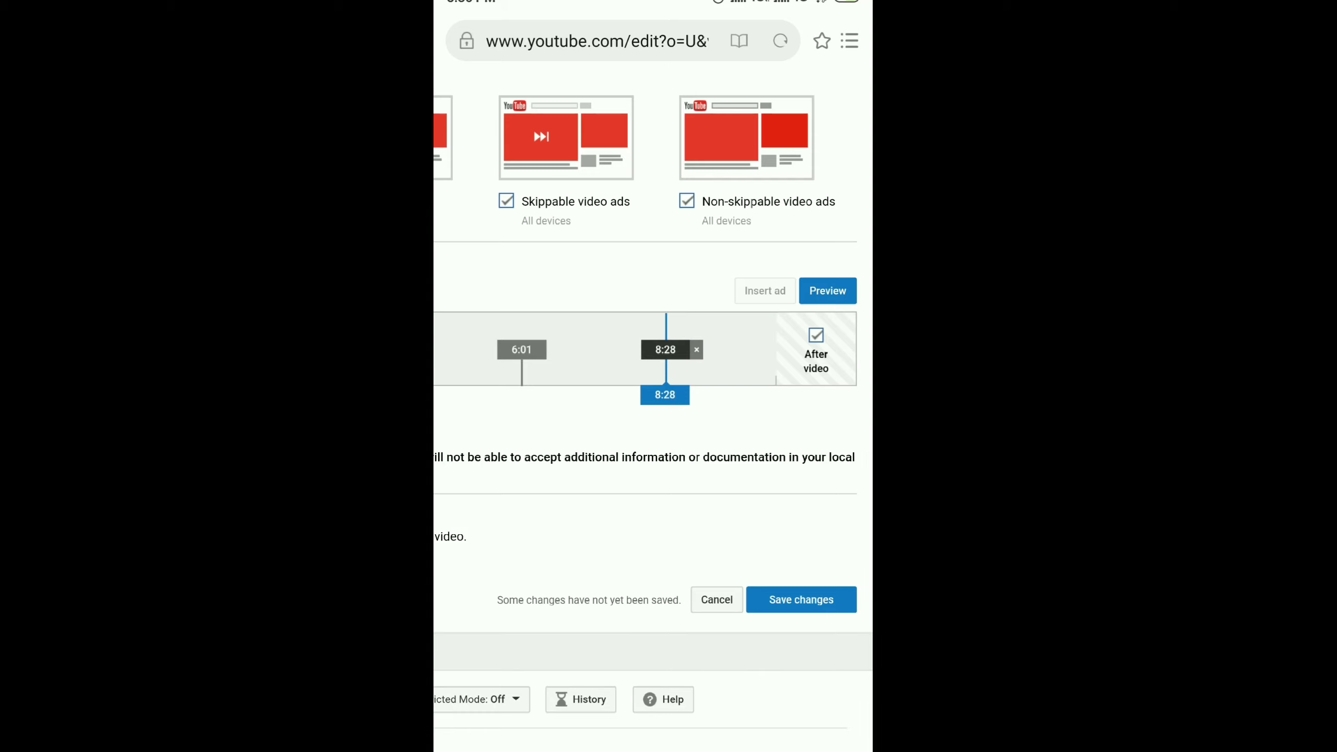
pyautogui.click(800, 599)
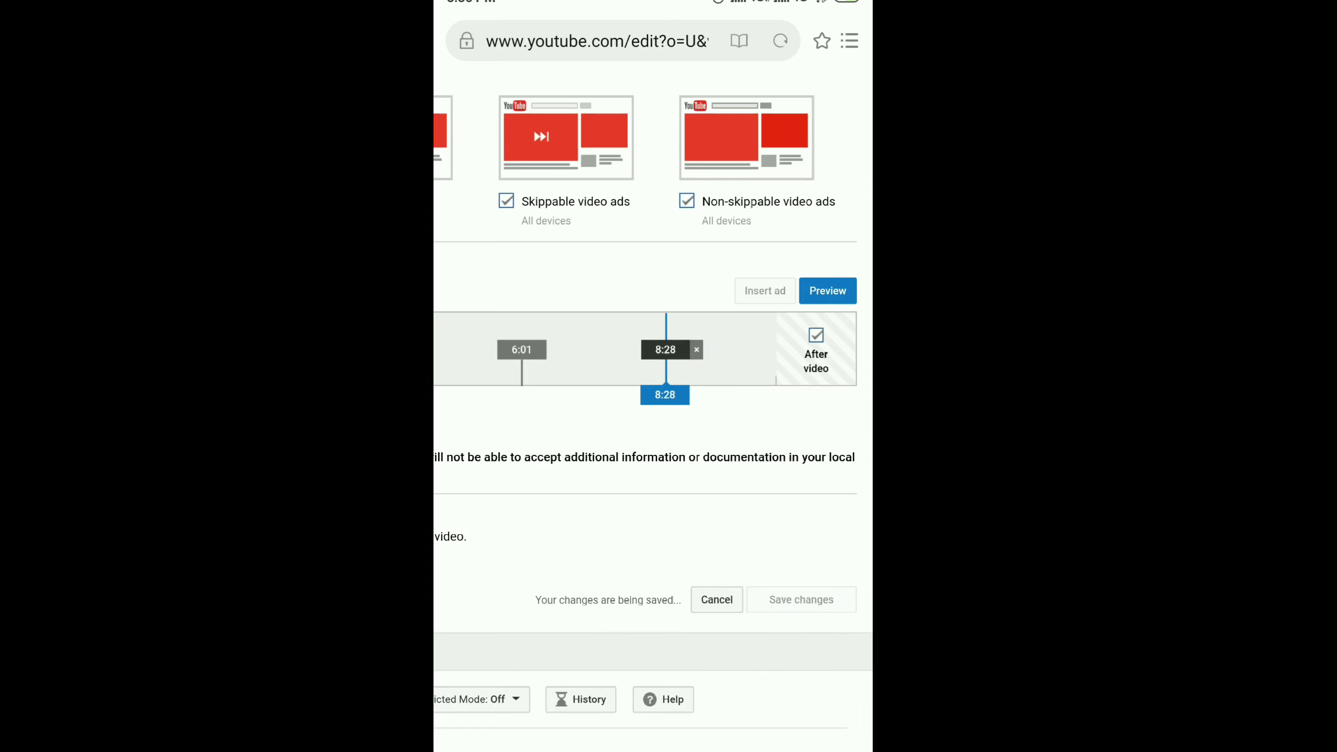